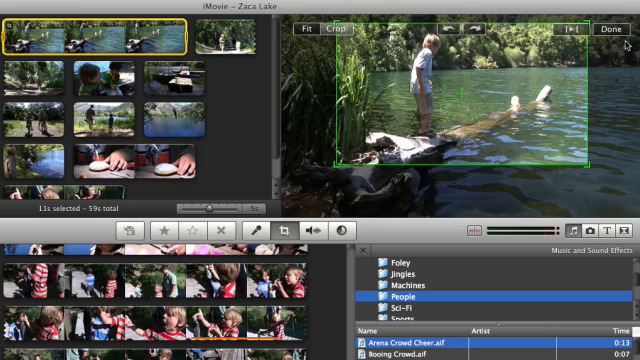
Apply the tighter crop framing the child on the log in the lakeside clip
left_click(611, 23)
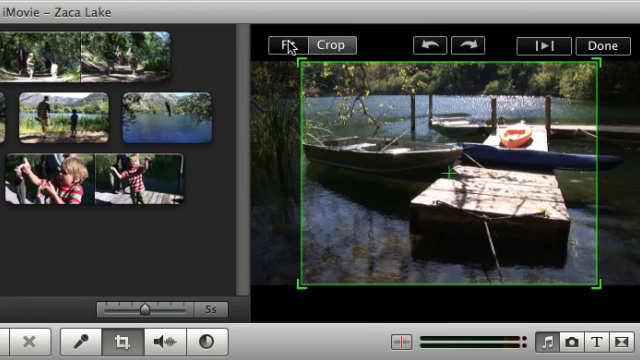
Switch the dock and rowboat clip to Fit so its entire frame shows
left_click(289, 44)
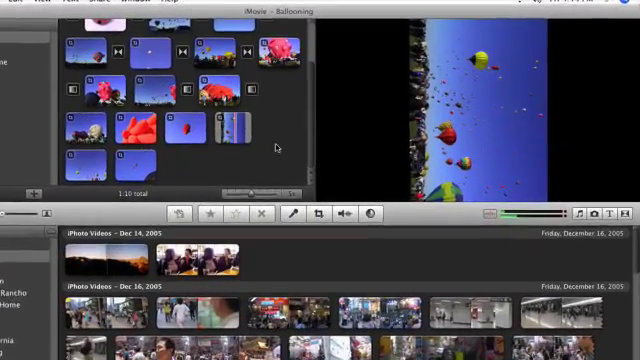
Rotate the sideways hot-air balloon clip 90 degrees using the Crop tool's rotate arrow
left_click(185, 140)
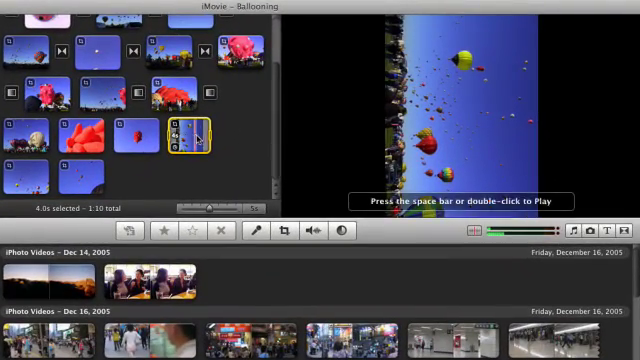
left_click(288, 233)
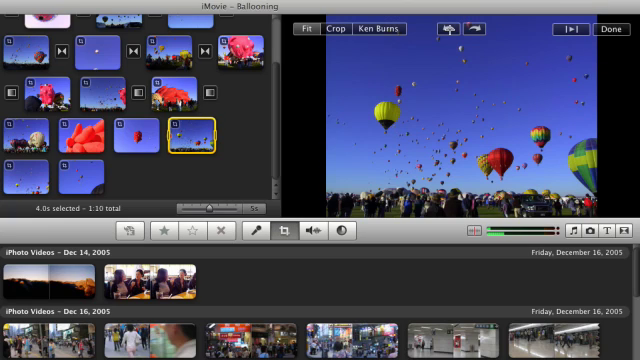
left_click(480, 27)
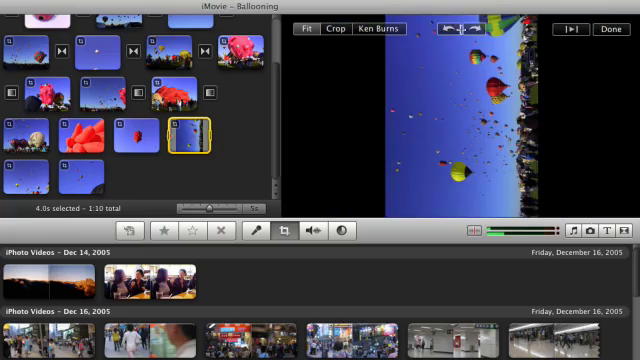